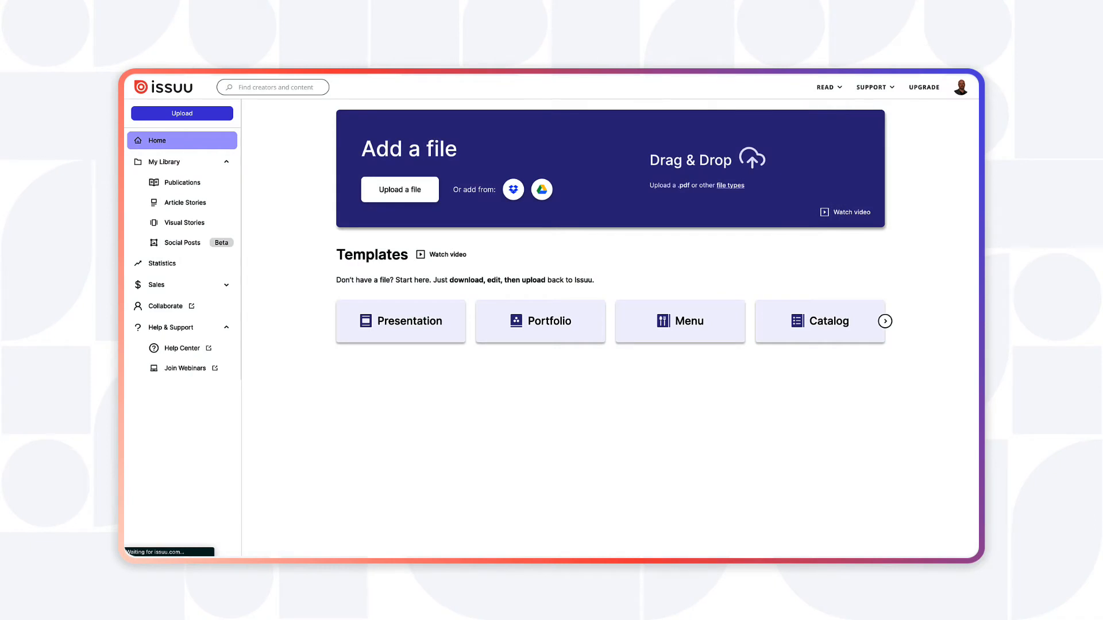
{"action": "mouse_move", "coordinate": [262, 255]}
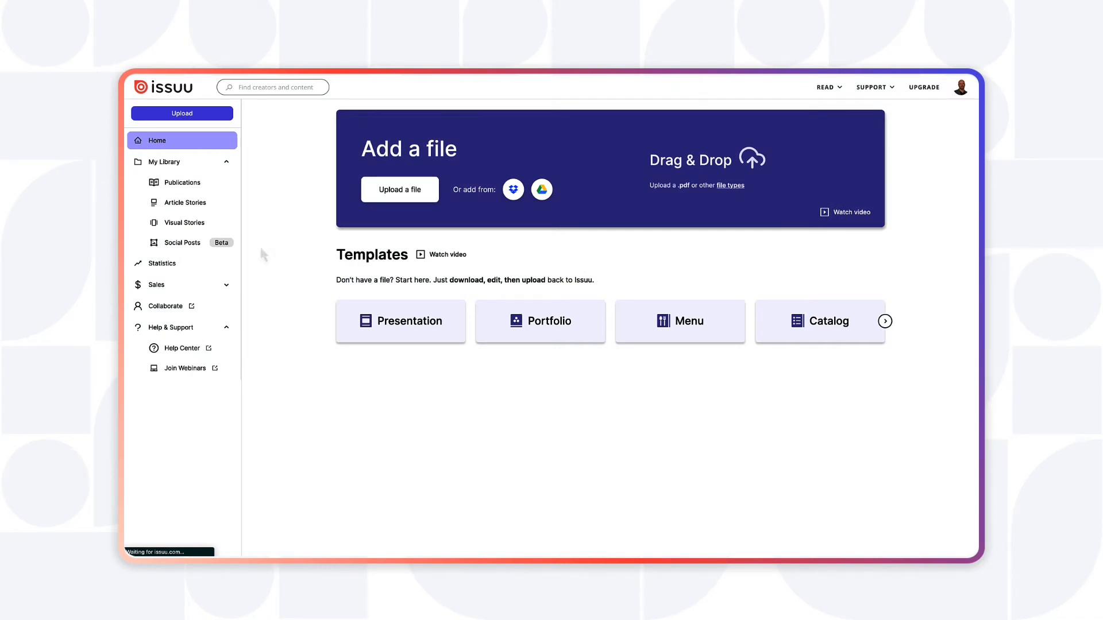
Go to the Social Posts library from the left sidebar.
{"action": "left_click", "coordinate": [182, 243]}
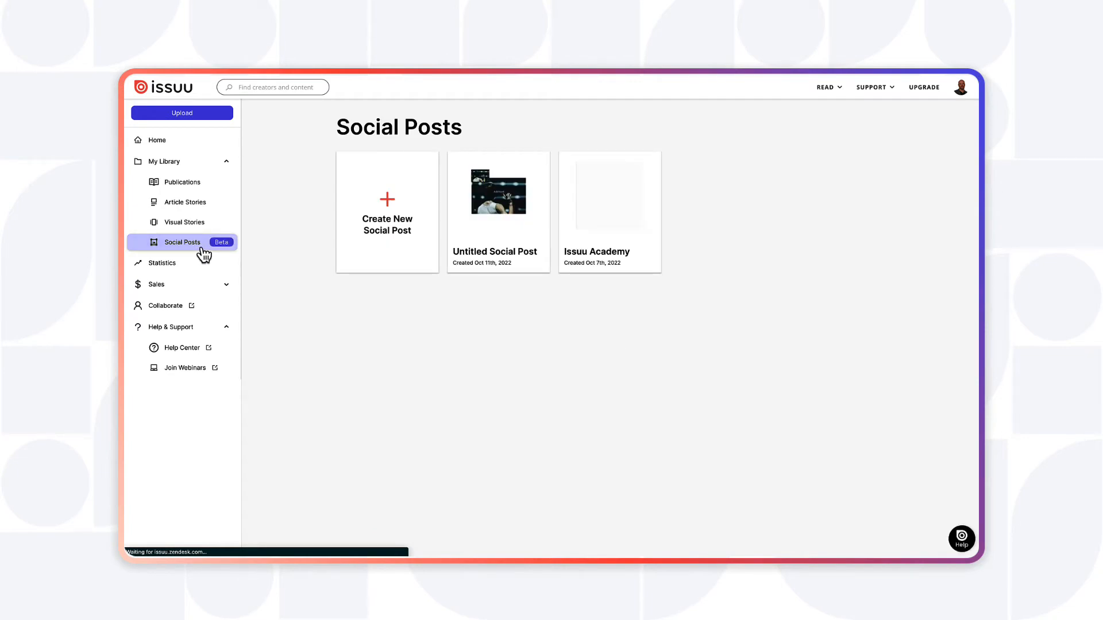
{"action": "mouse_move", "coordinate": [388, 218]}
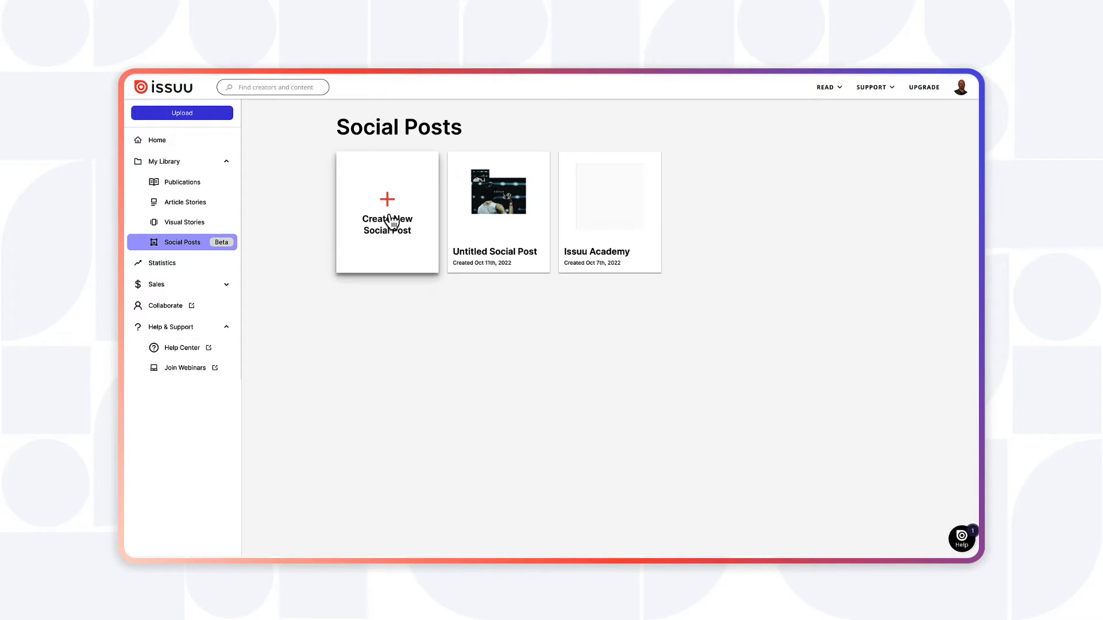
Create a new social post using the 'Letter from Blogger' template.
{"action": "left_click", "coordinate": [387, 212]}
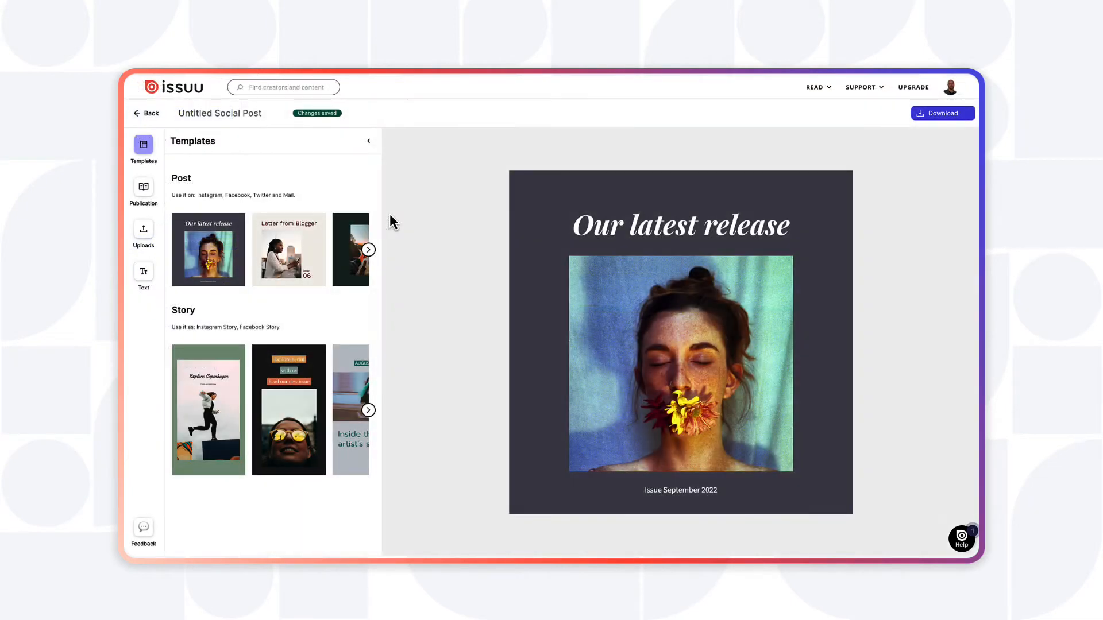
{"action": "mouse_move", "coordinate": [274, 287]}
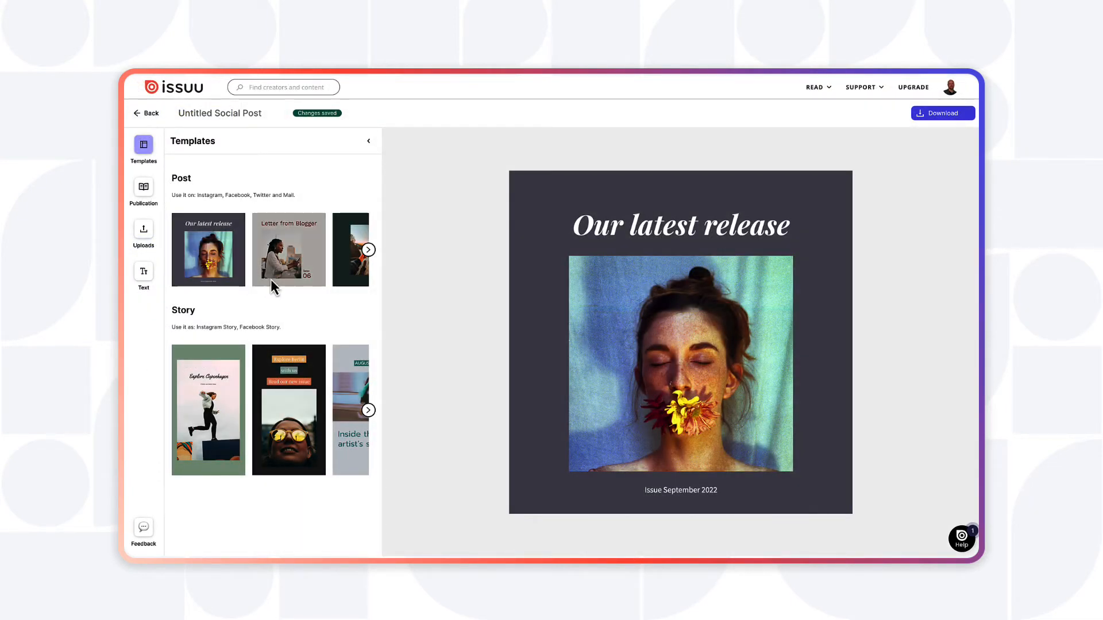
{"action": "left_click", "coordinate": [287, 248]}
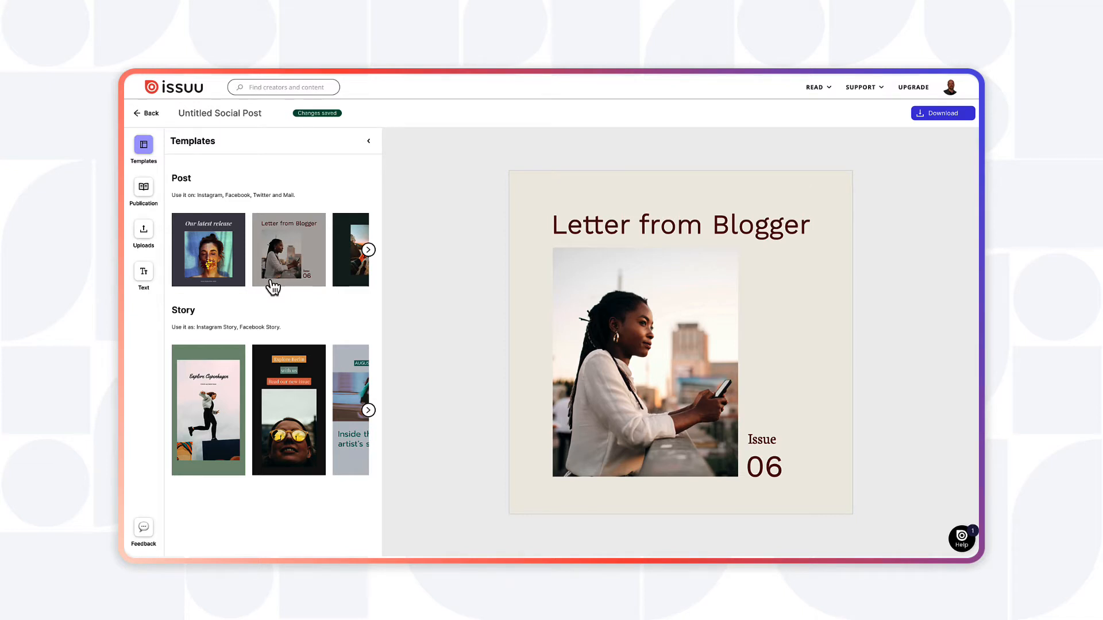
Replace the photo with an uploaded image and retitle the post 'Notes from Blogger'.
{"action": "left_click", "coordinate": [143, 229]}
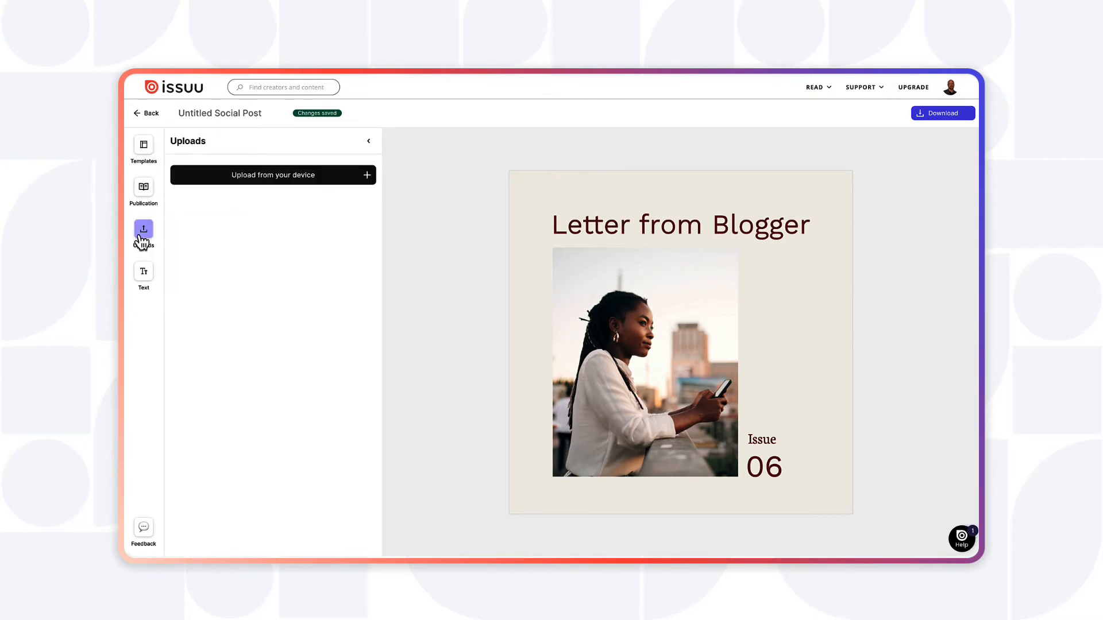
{"action": "mouse_move", "coordinate": [813, 397]}
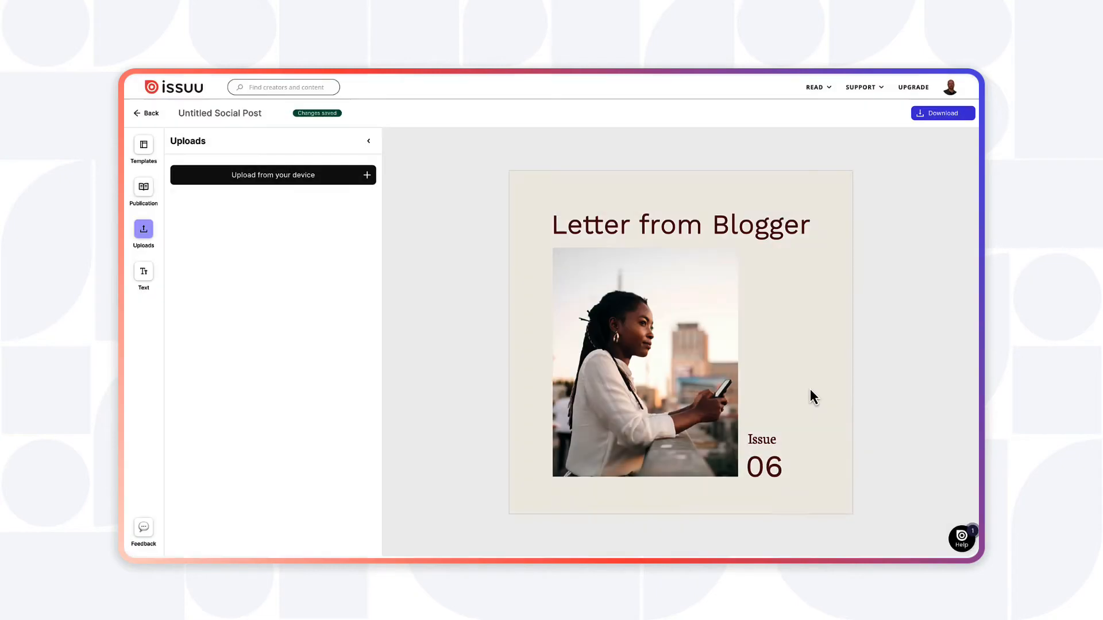
{"action": "left_click", "coordinate": [272, 175]}
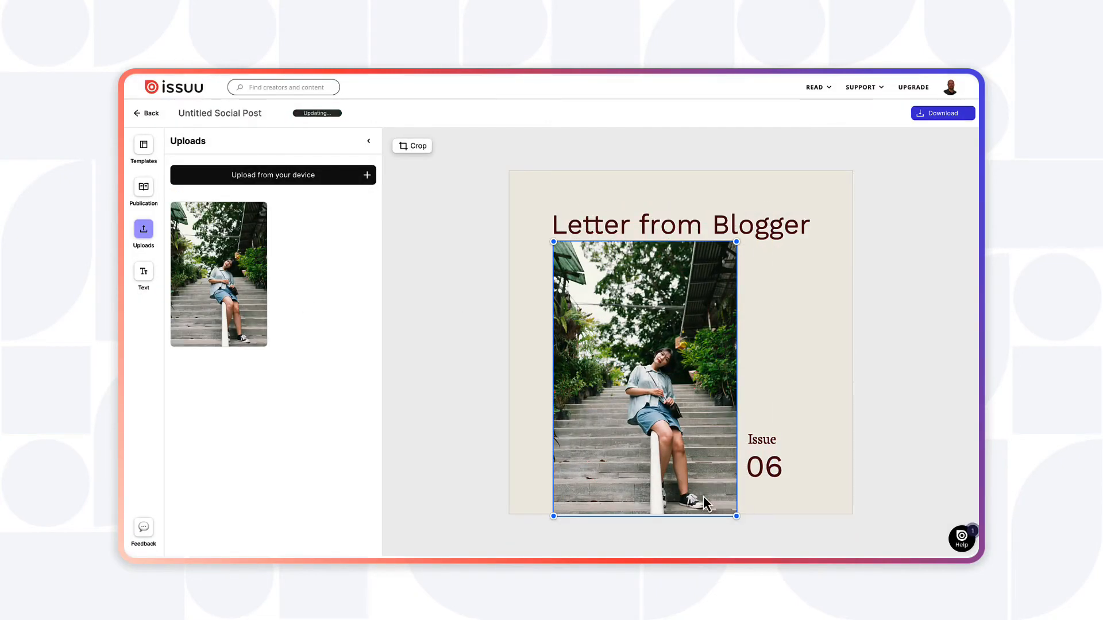
{"action": "left_click", "coordinate": [677, 224]}
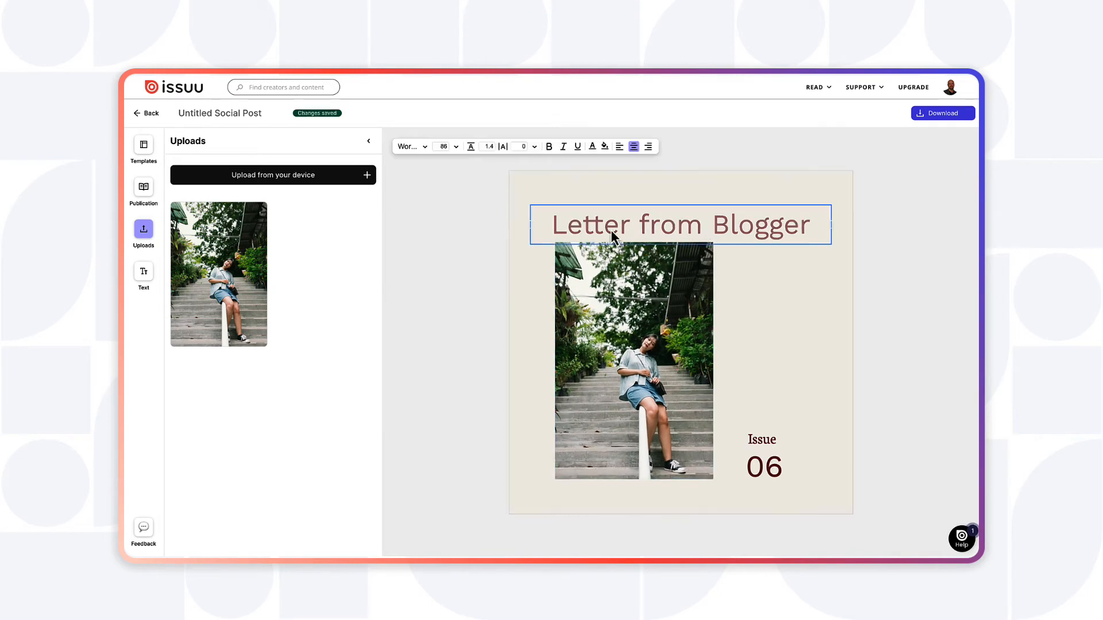
{"action": "double_click", "coordinate": [593, 224]}
{"action": "type", "text": "Notes"}
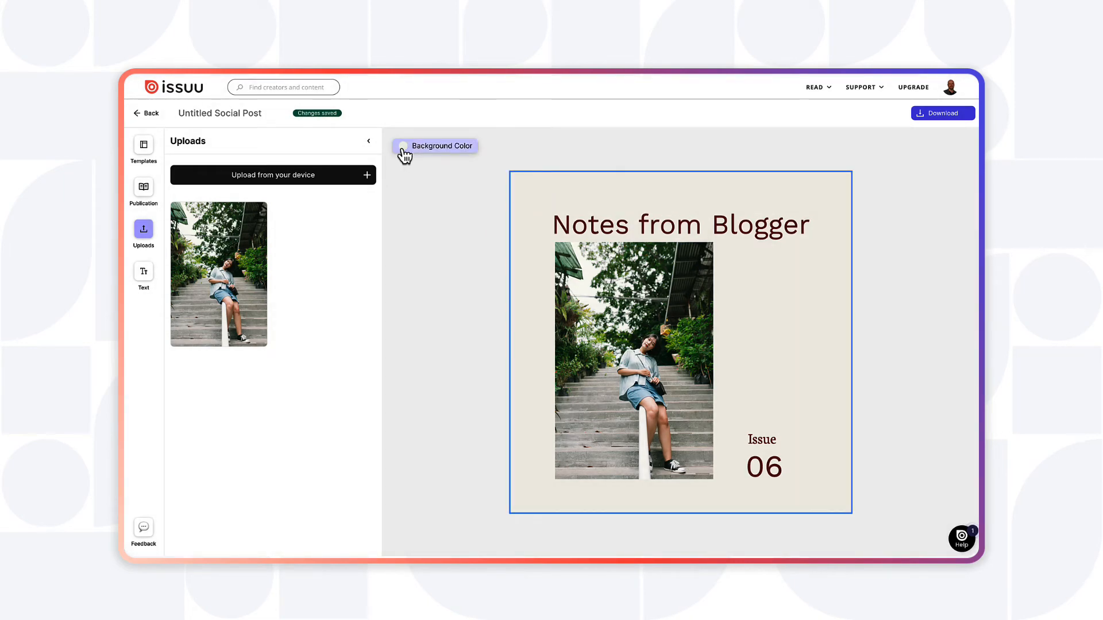
Set the post's background colour to a grey shade.
{"action": "left_click", "coordinate": [434, 146]}
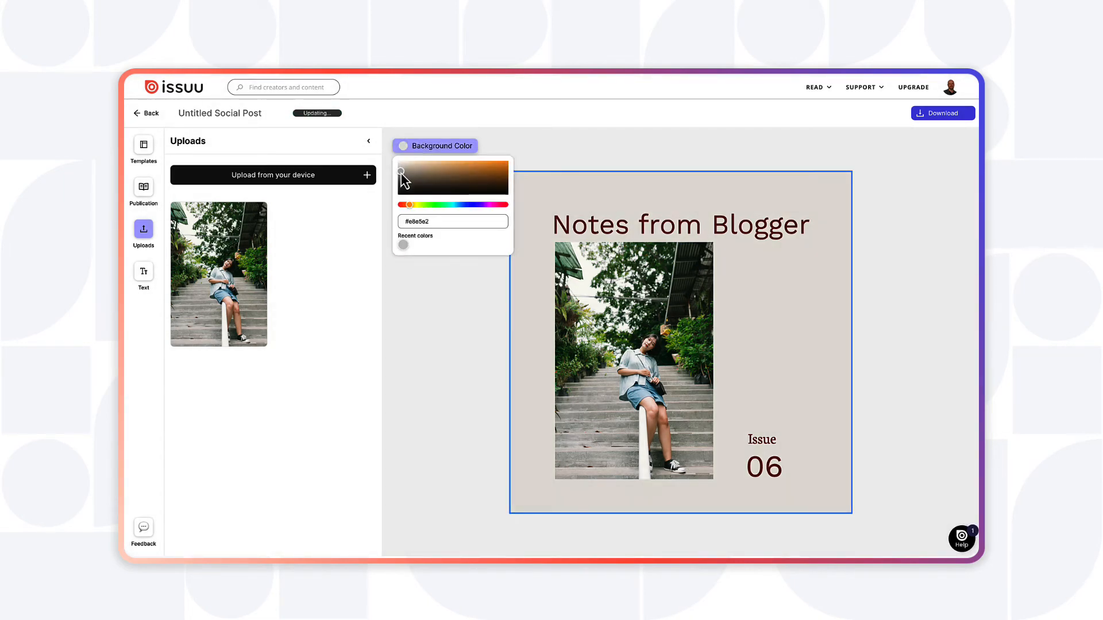
{"action": "left_click", "coordinate": [403, 174]}
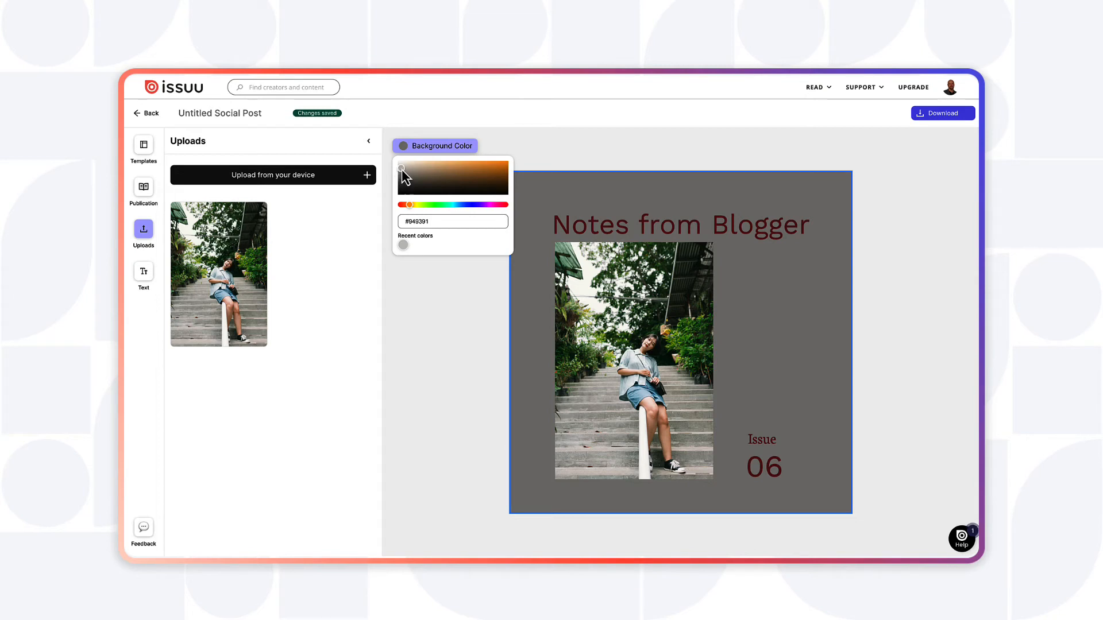
{"action": "left_click", "coordinate": [432, 333]}
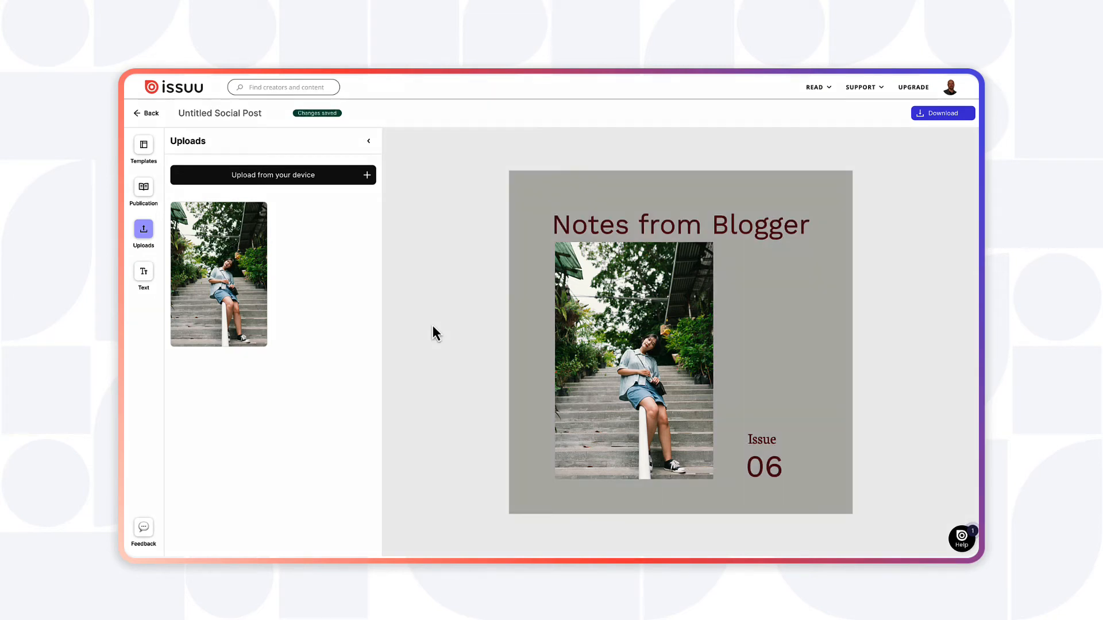
{"action": "mouse_move", "coordinate": [205, 204]}
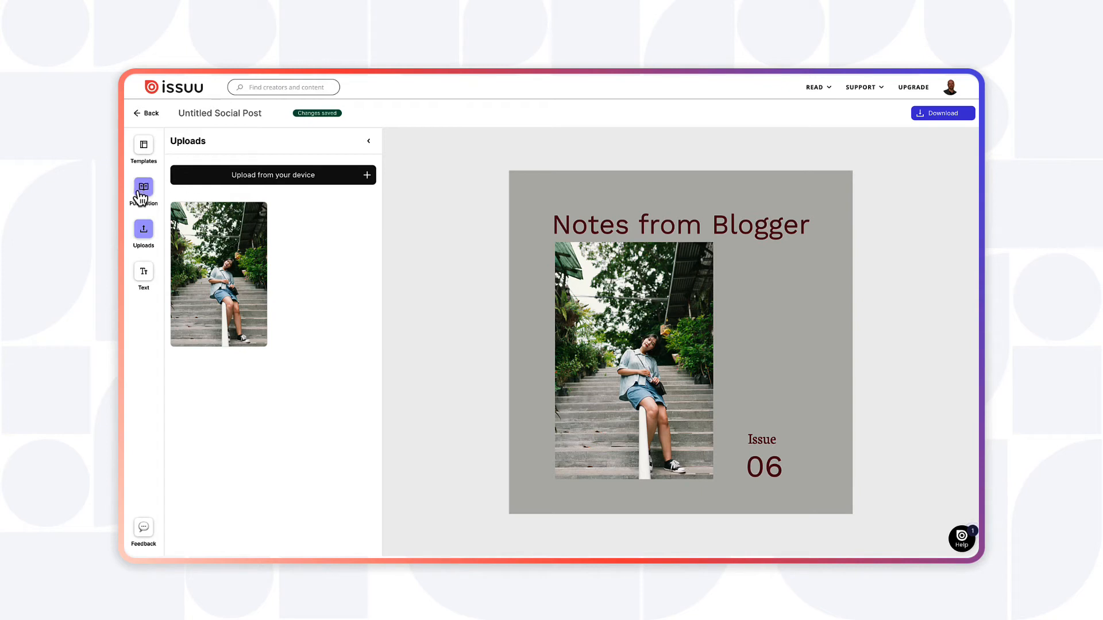
Import images from an existing publication and fill the post with the cactus photo.
{"action": "left_click", "coordinate": [142, 190]}
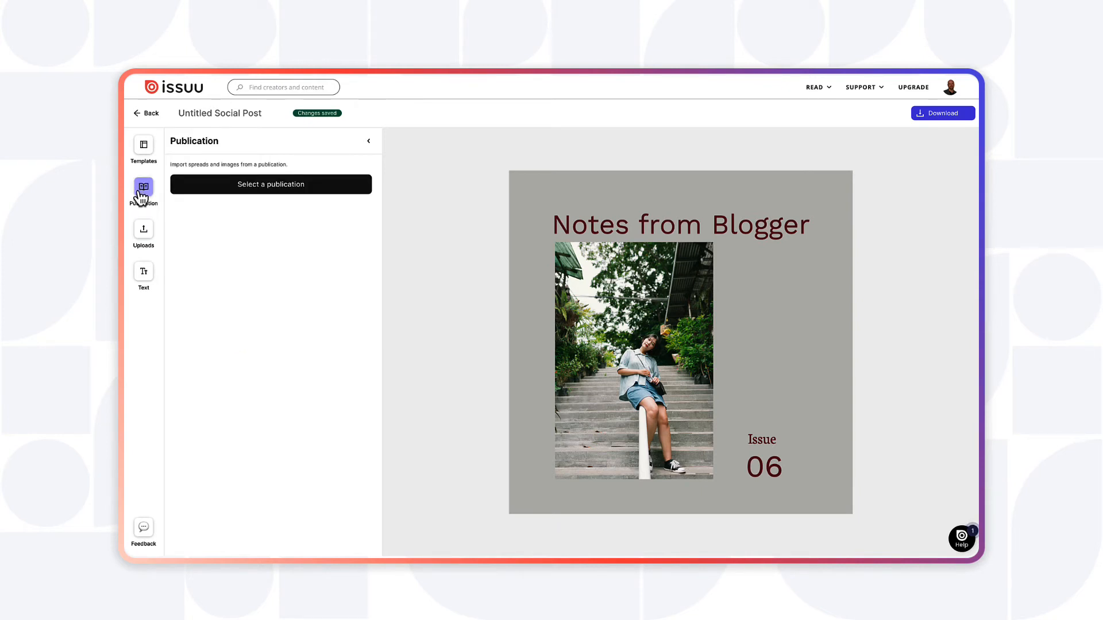
{"action": "left_click", "coordinate": [270, 183]}
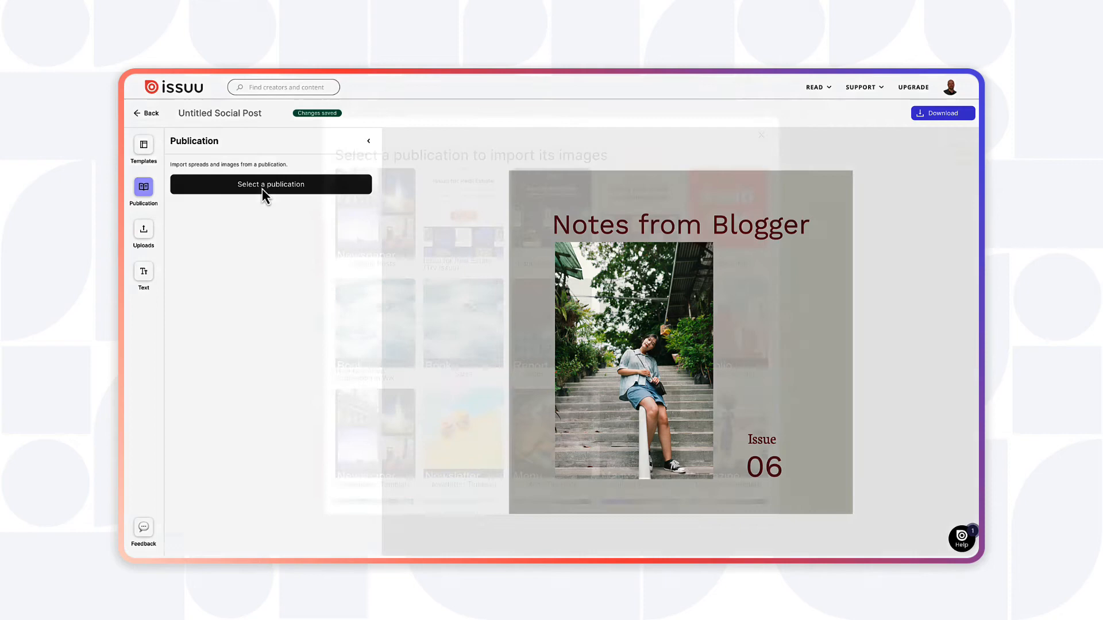
{"action": "left_click", "coordinate": [270, 184]}
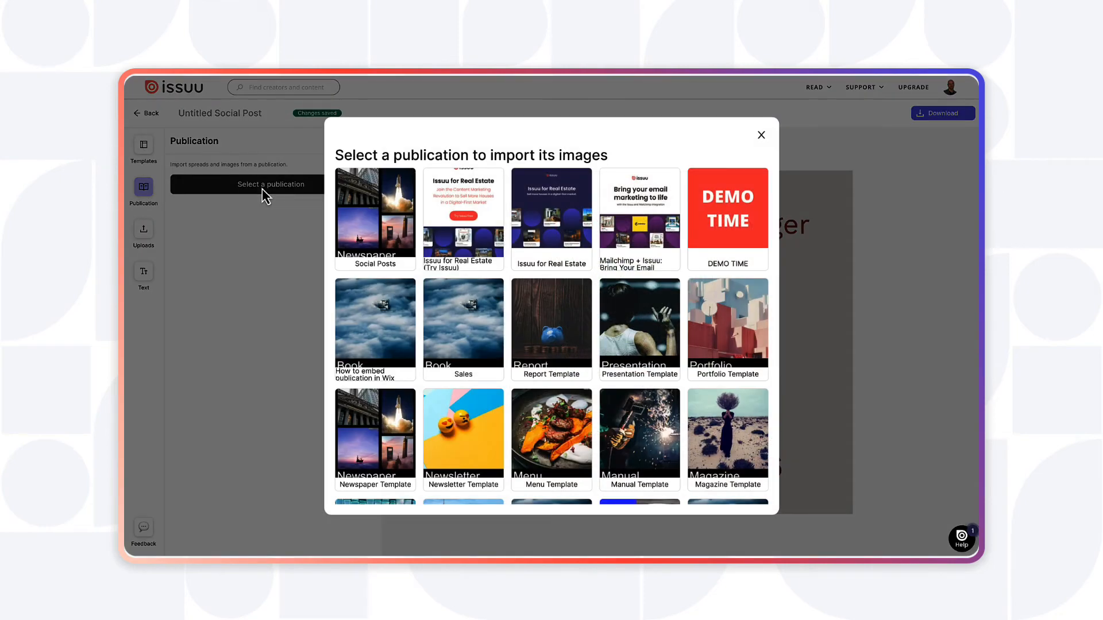
{"action": "left_click", "coordinate": [727, 434]}
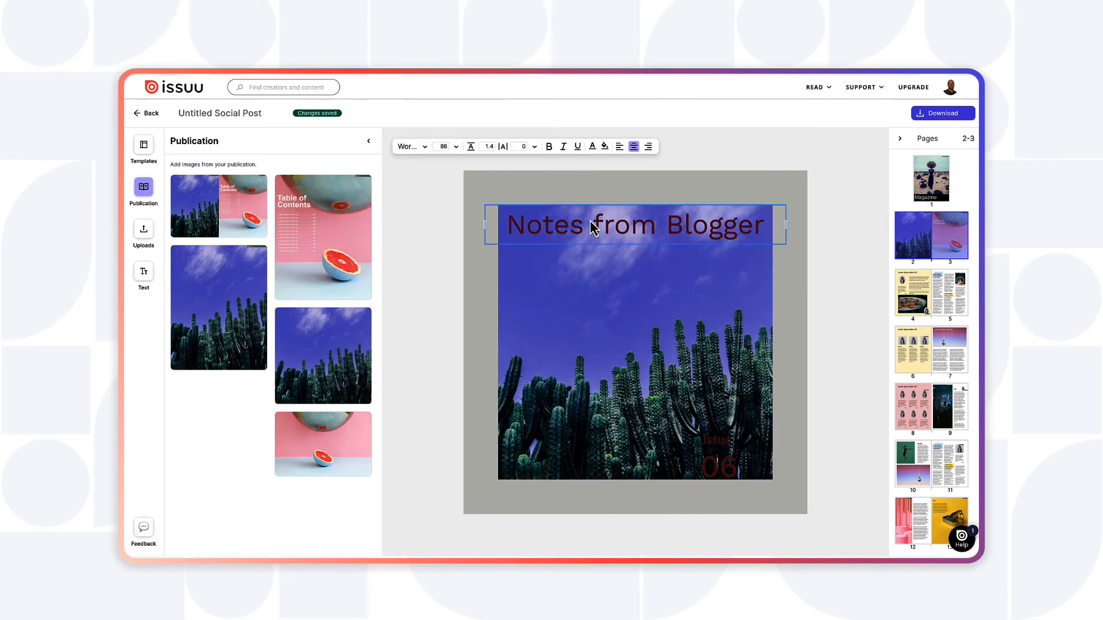
{"action": "left_click", "coordinate": [716, 437]}
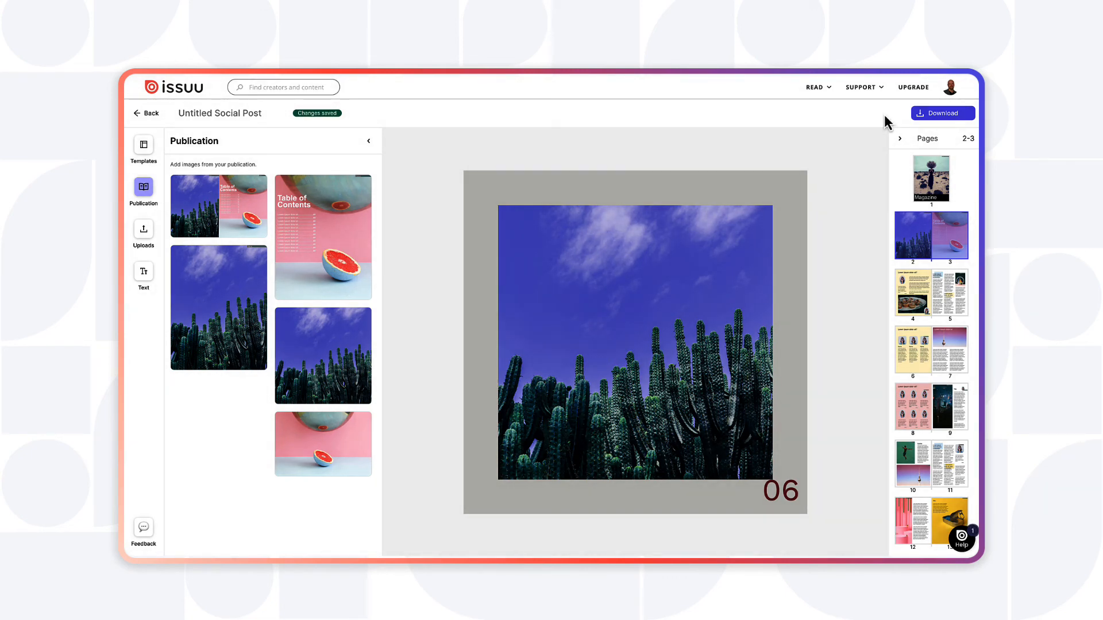
Show the PNG and JPG download options for the finished post.
{"action": "left_click", "coordinate": [941, 114]}
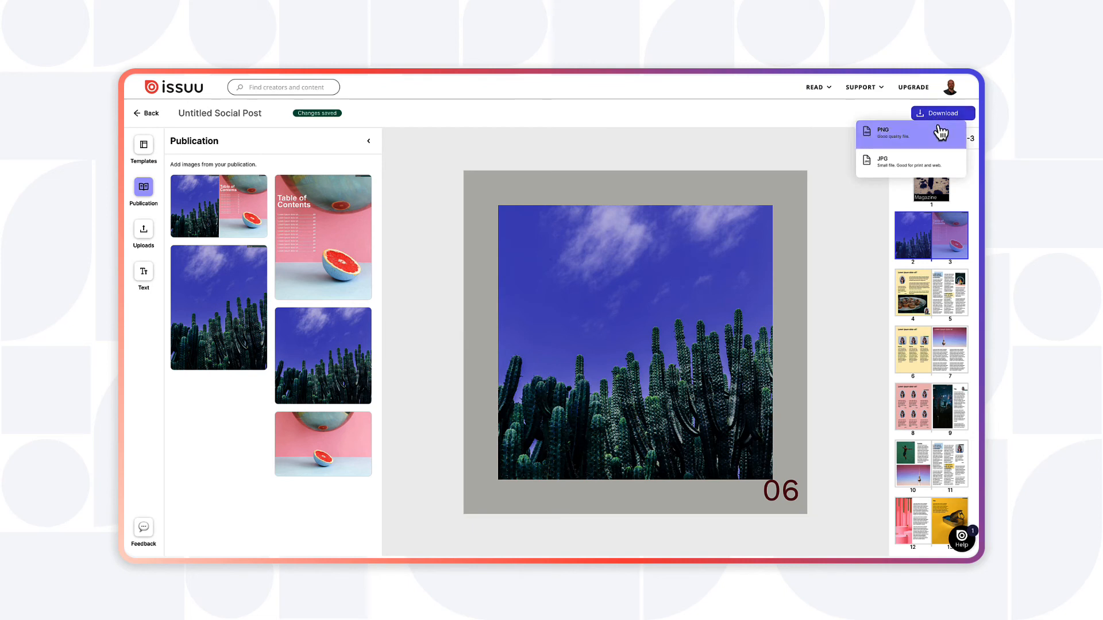
{"action": "mouse_move", "coordinate": [940, 150]}
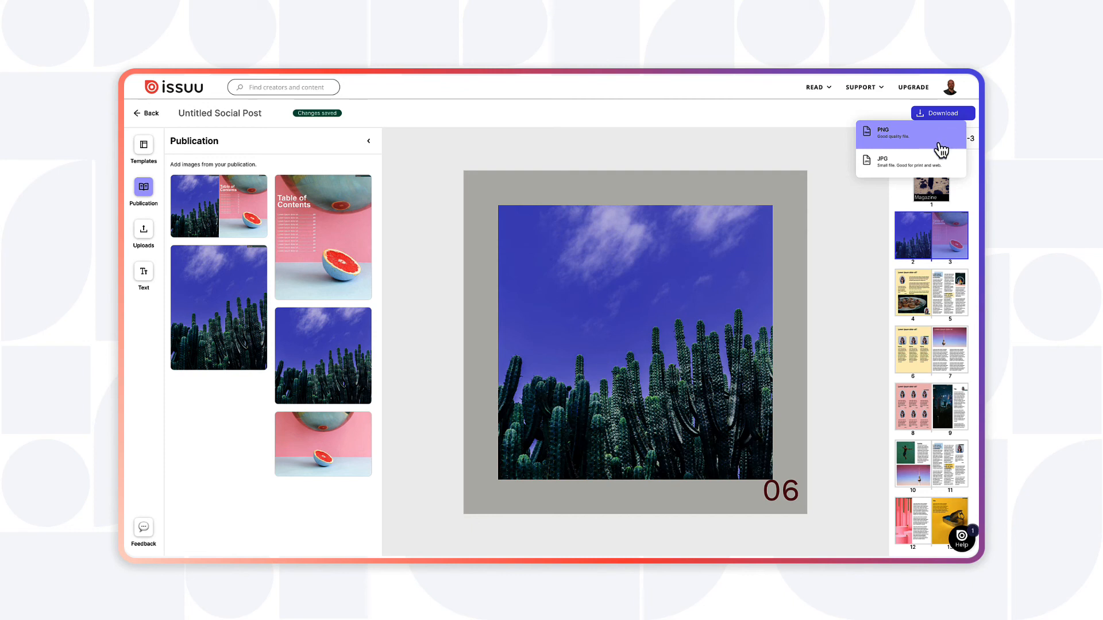
{"action": "mouse_move", "coordinate": [909, 161]}
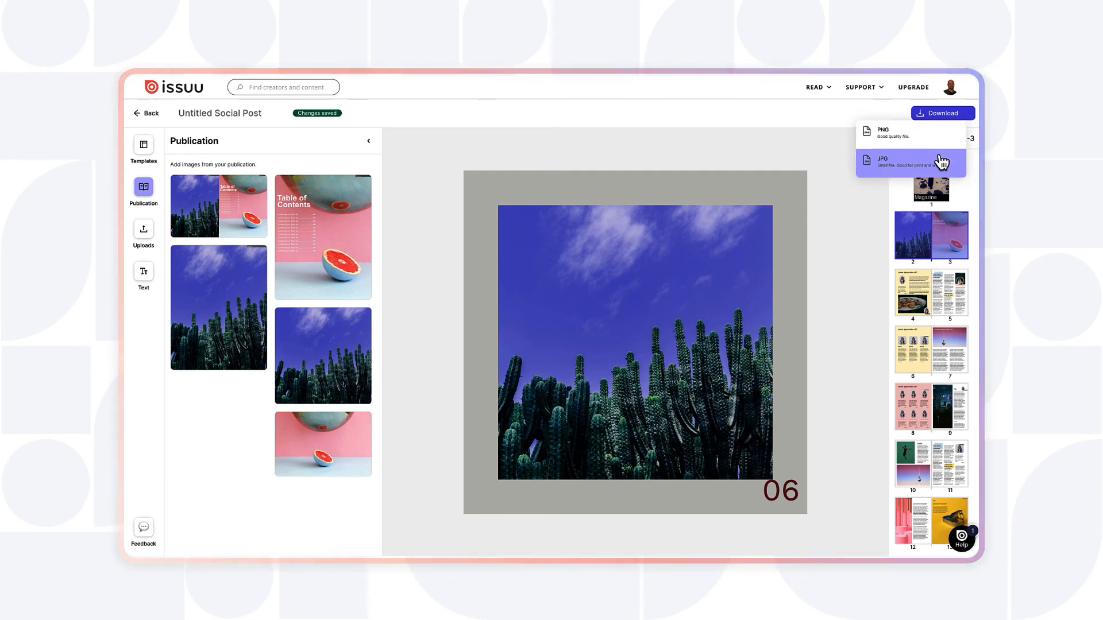